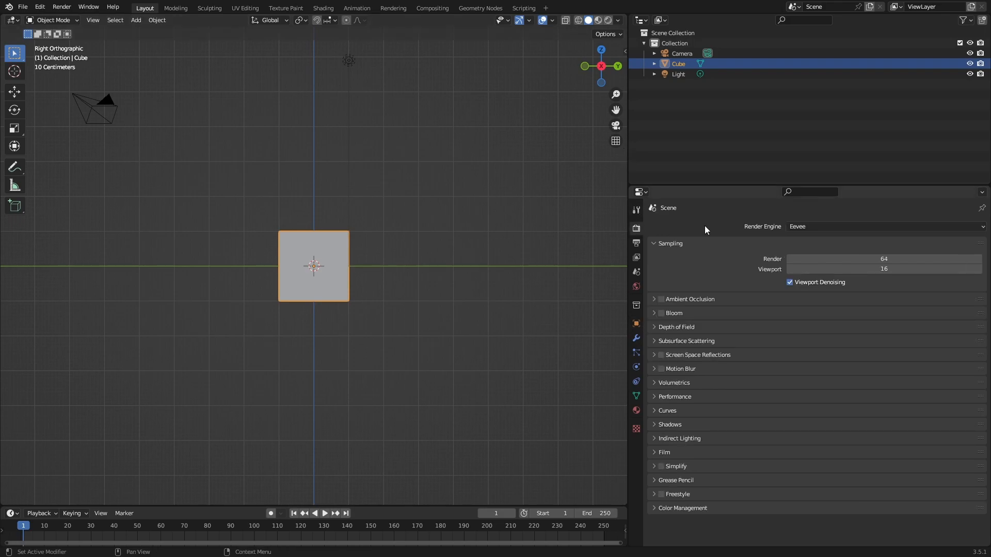
Step: Enable Freestyle in Render Properties, briefly expanding and collapsing its panel
left_click(660, 494)
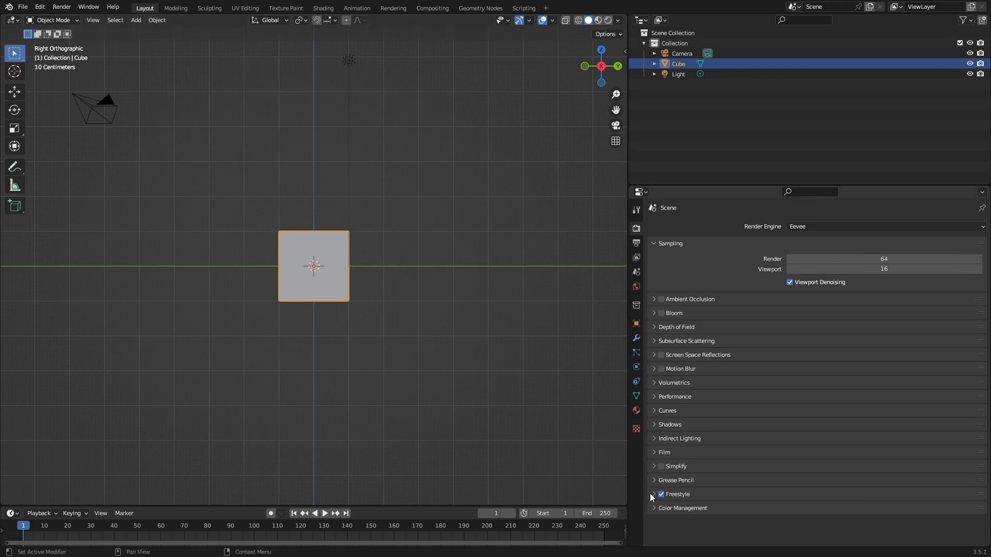
left_click(654, 494)
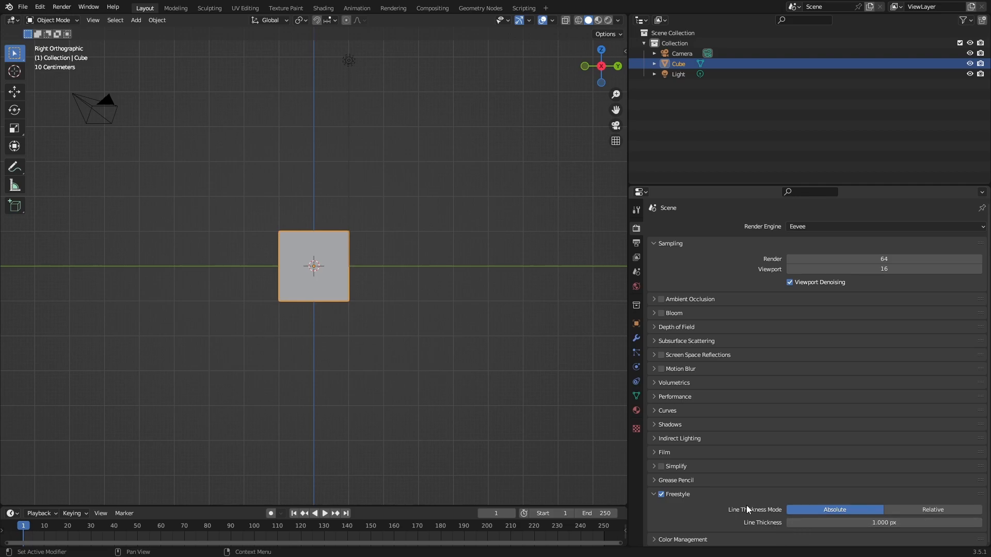
left_click(653, 494)
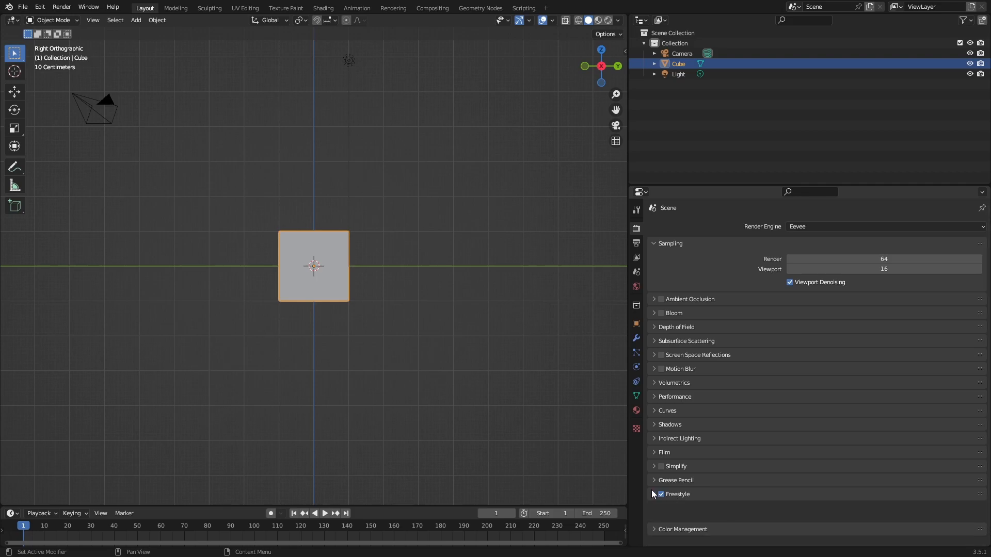
Step: Show the View Layer's LineSet with Silhouette, Crease and Border edge types enabled
left_click(636, 257)
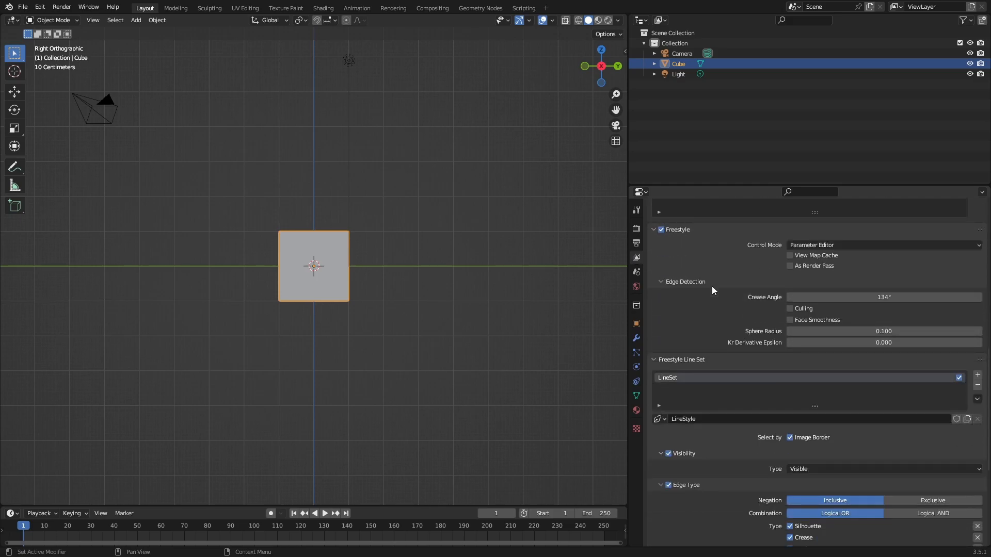
scroll("down", 3)
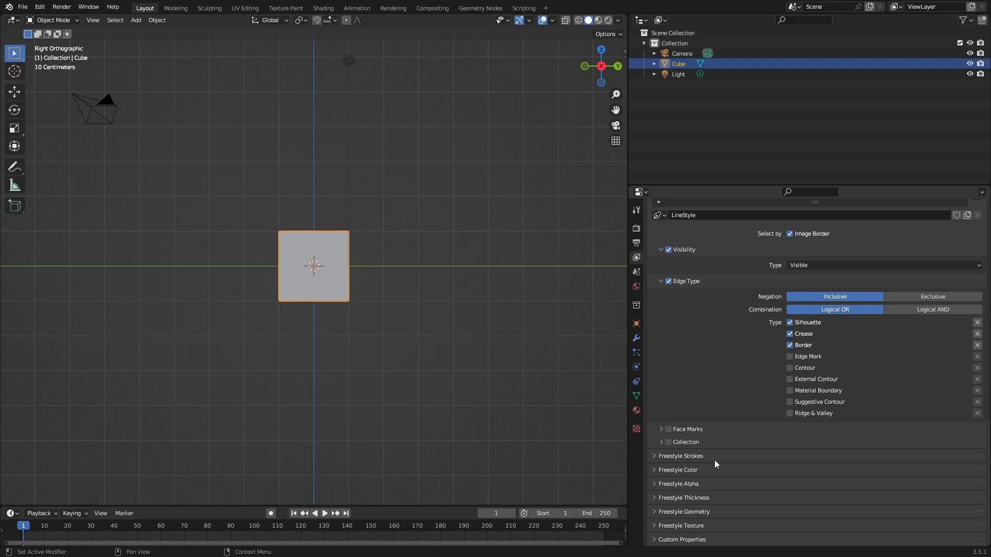
mouse_move(673, 491)
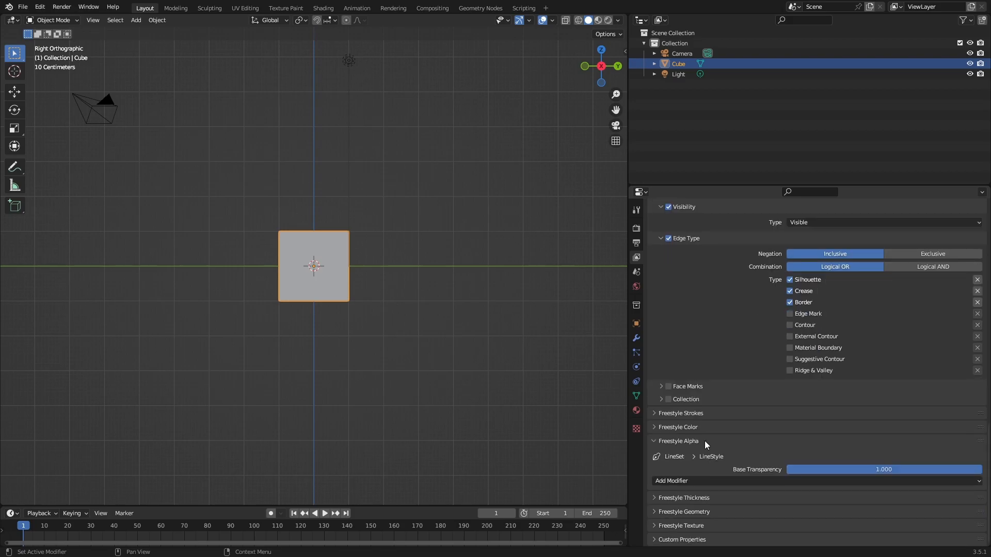
mouse_move(803, 456)
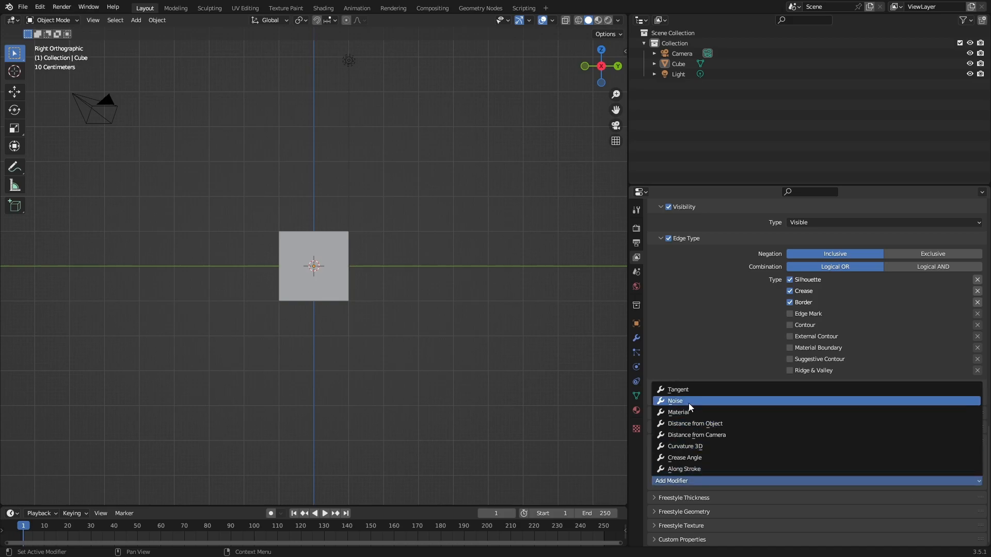
Step: Add a Noise alpha modifier at influence 0.928 with base transparency 0.950
left_click(676, 400)
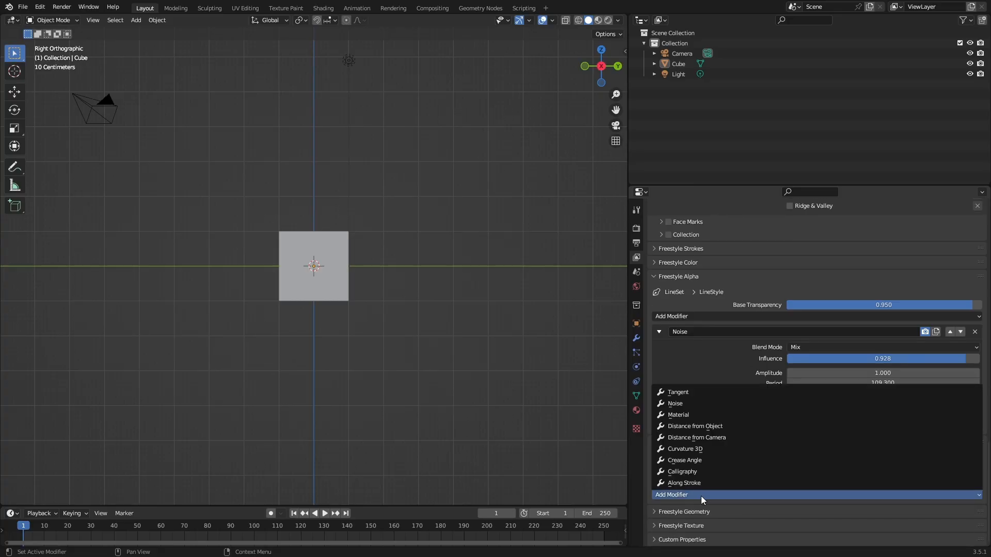
mouse_move(687, 405)
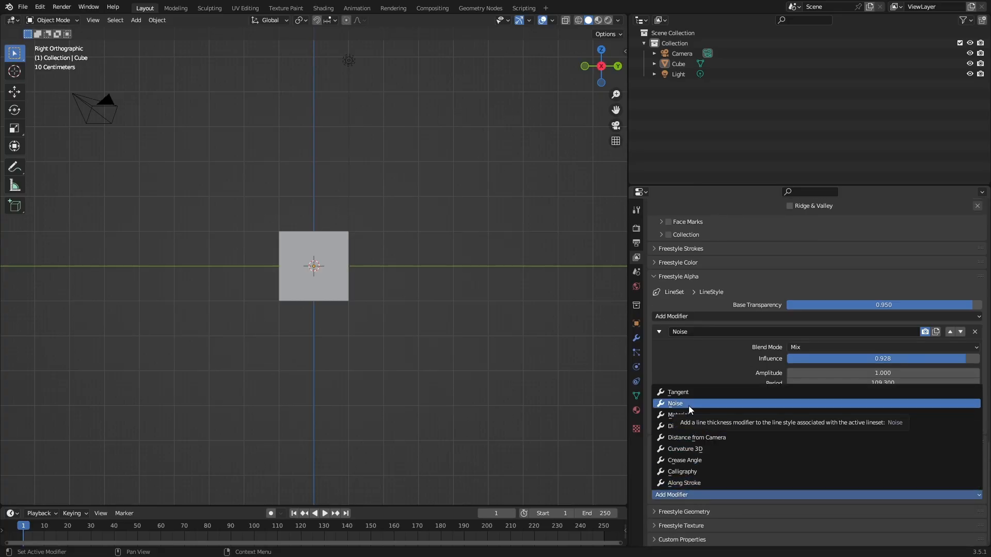
Step: Add an asymmetric Noise thickness modifier: base 3.000, influence 0.696, amplitude 5.200, period 42.300
left_click(675, 402)
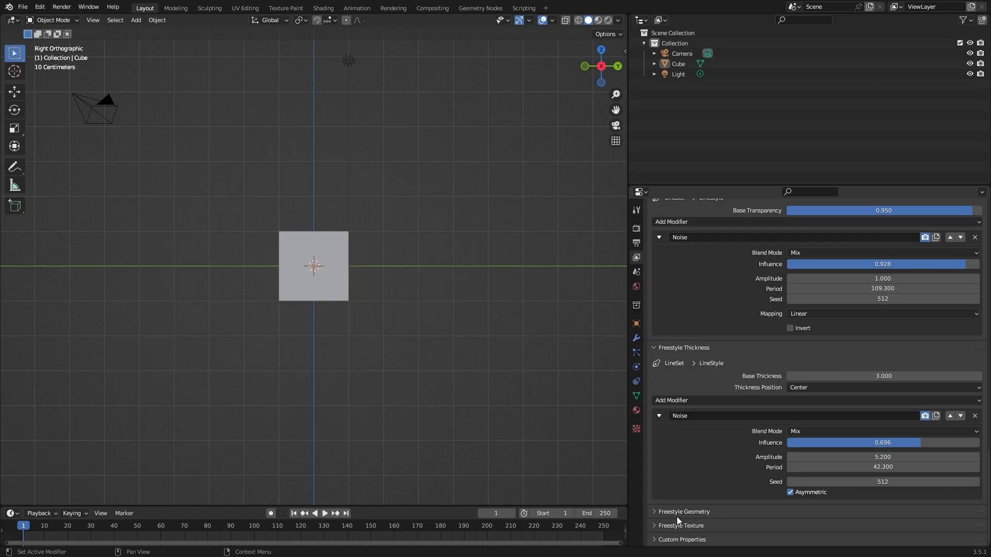
scroll("down", 3)
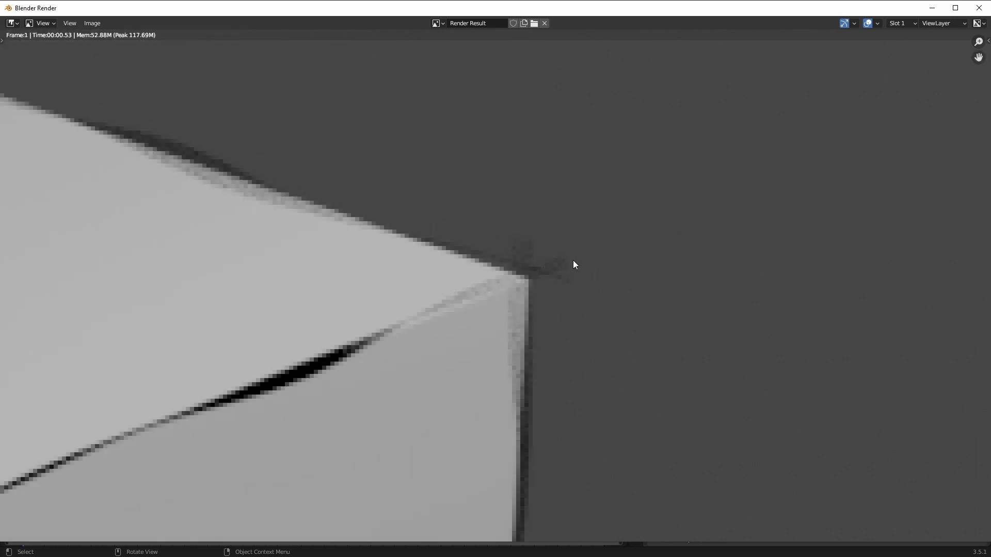
mouse_move(580, 262)
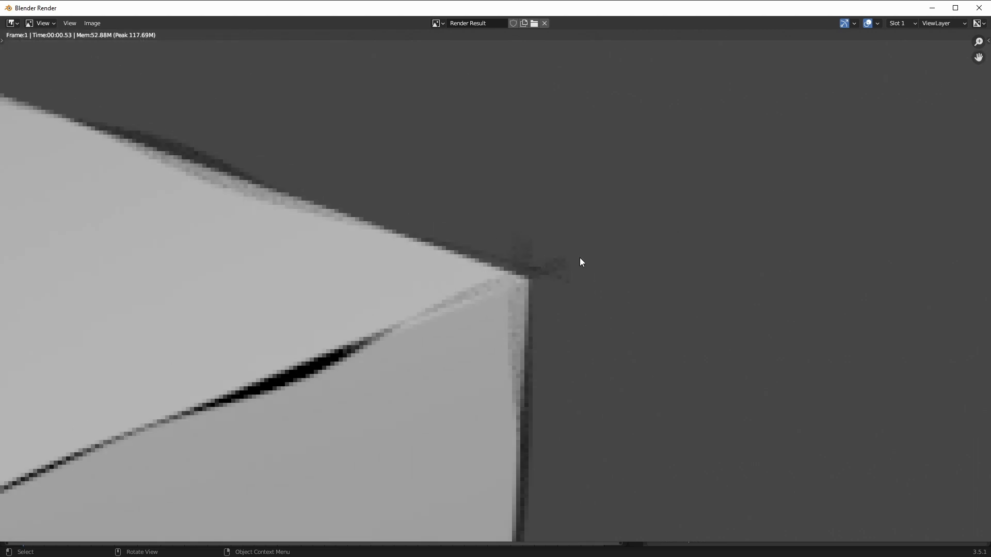